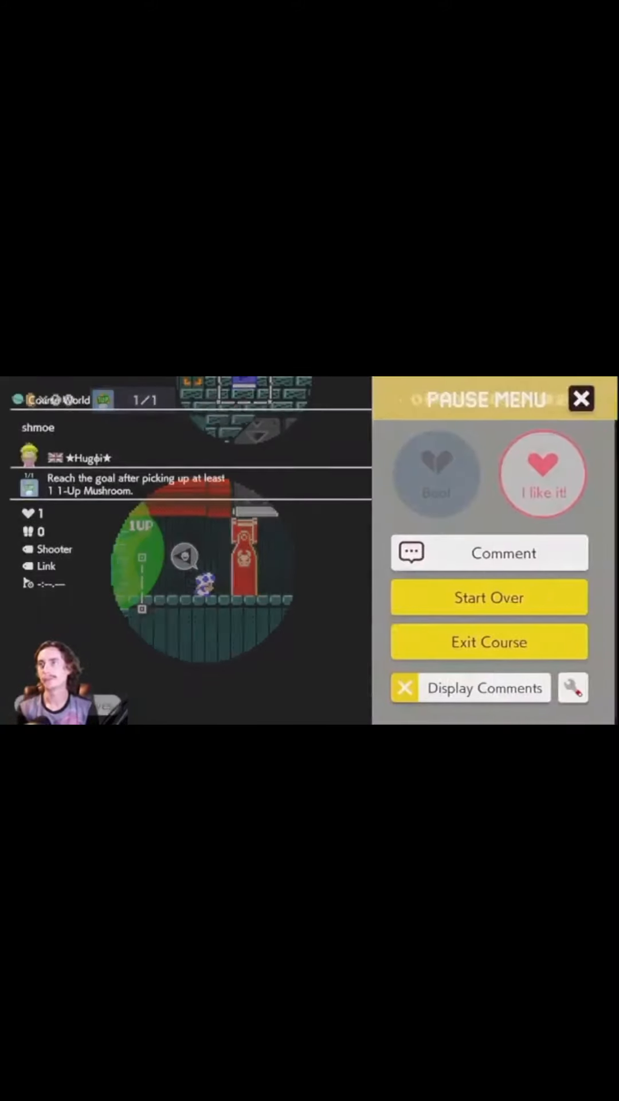
# Resume the paused glitch course and run it to the goal flag.
pyautogui.click(581, 398)
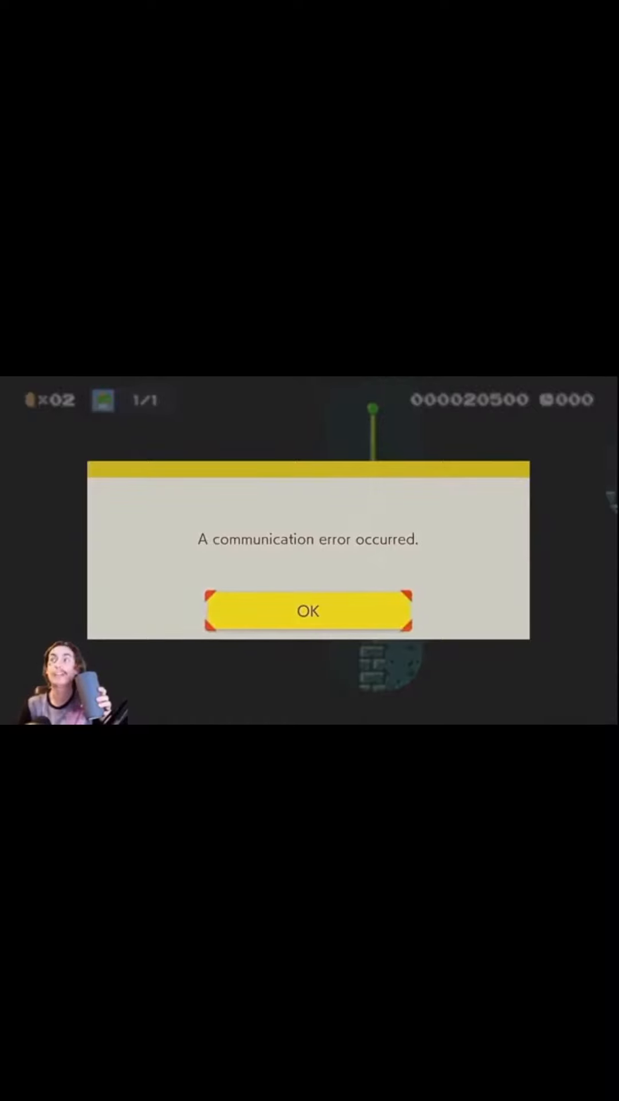
# Dismiss the communication error with OK and open the maker's profile from Course World.
pyautogui.click(307, 610)
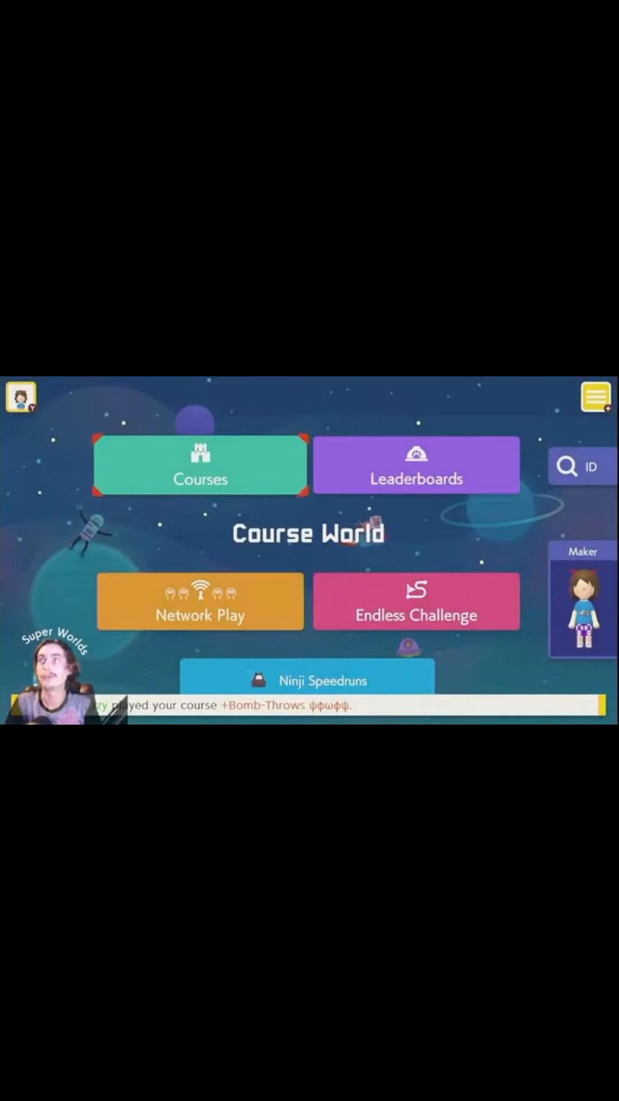
pyautogui.click(21, 396)
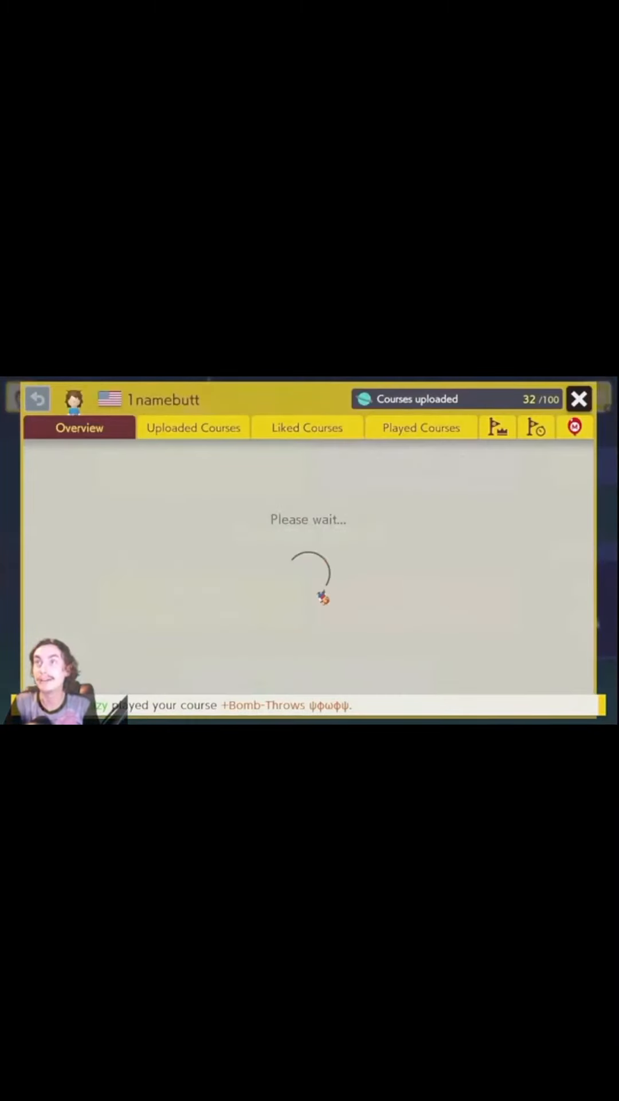
# Pick the glitch course from the profile's course list and replay it up to the 1-Up.
pyautogui.click(306, 427)
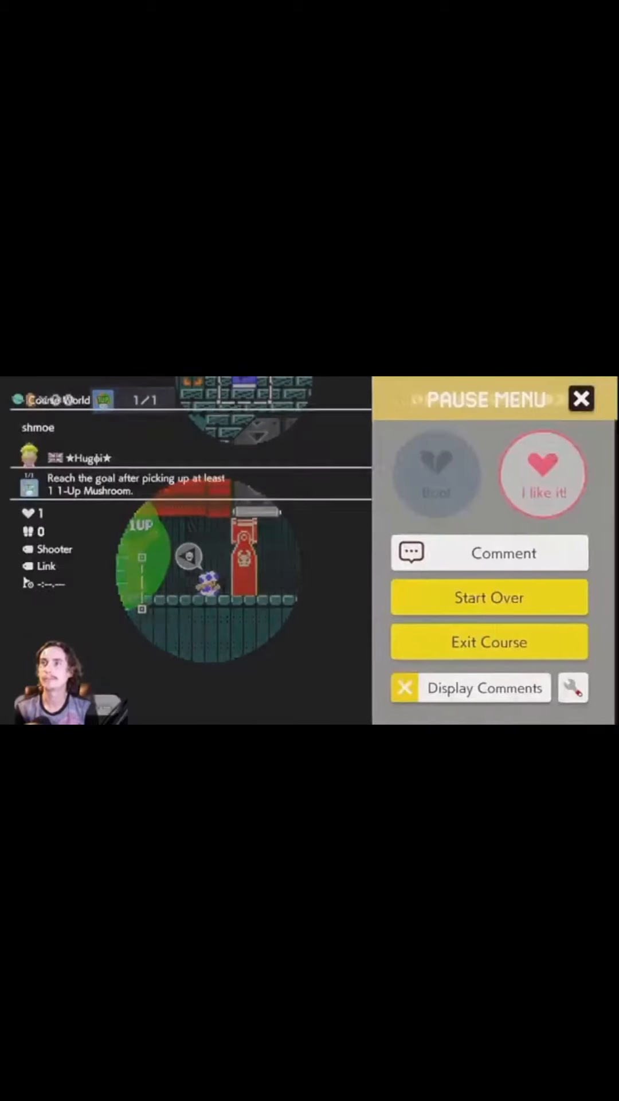
# Resume the glitch course, then pause and choose Start Over to reset the 1-Up count.
pyautogui.click(580, 399)
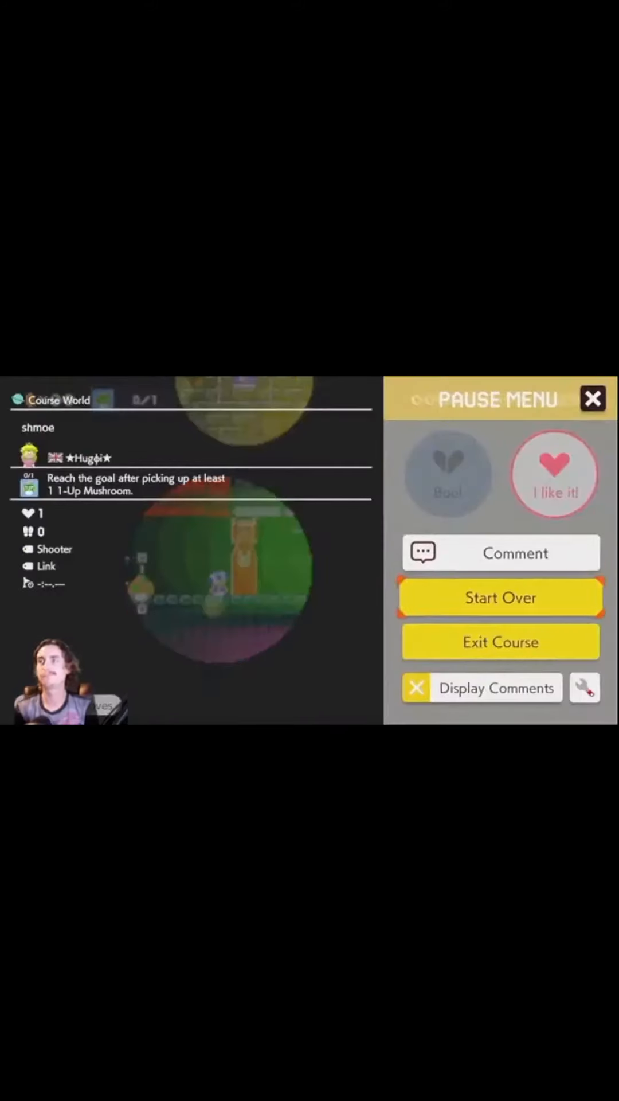
# Grab the 1-Up Mushroom again and restart the course with Start Over.
pyautogui.click(592, 399)
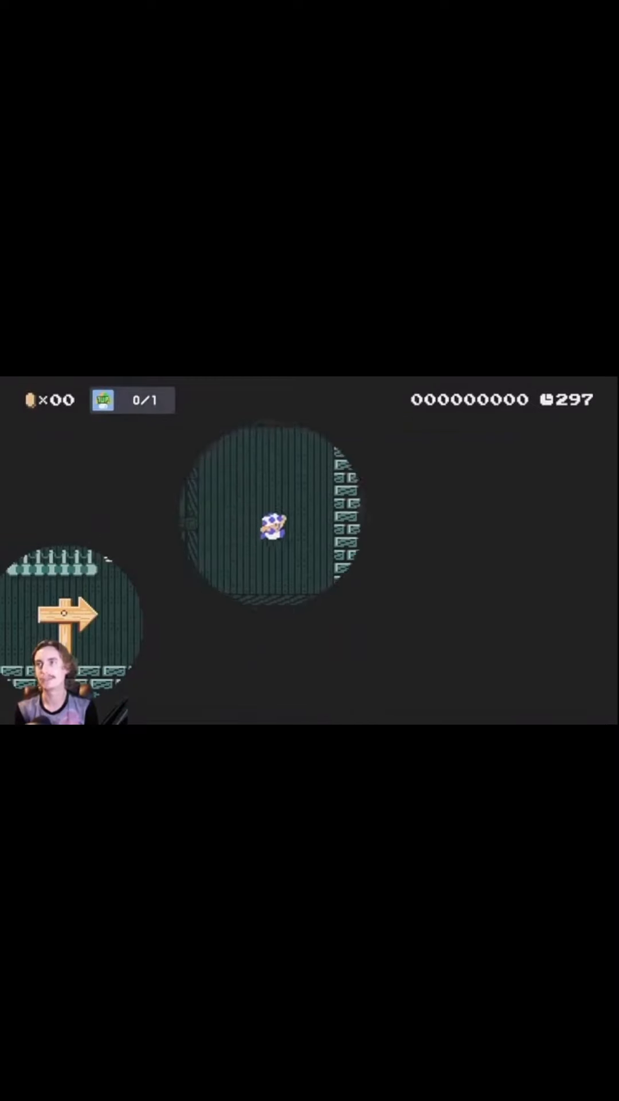
pyautogui.press('Right')
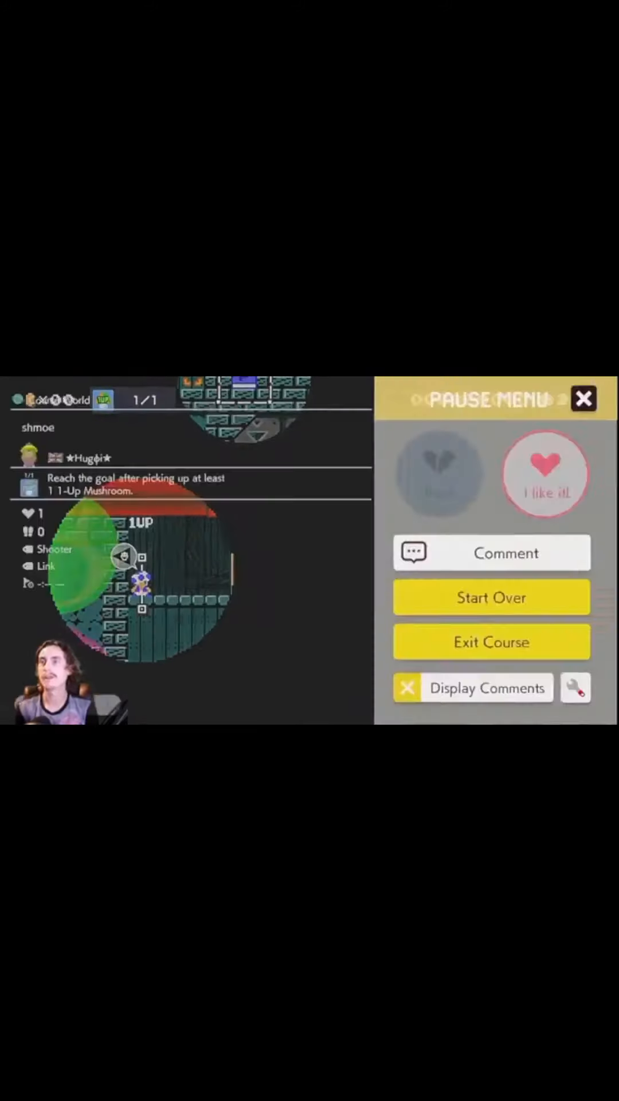
pyautogui.click(583, 399)
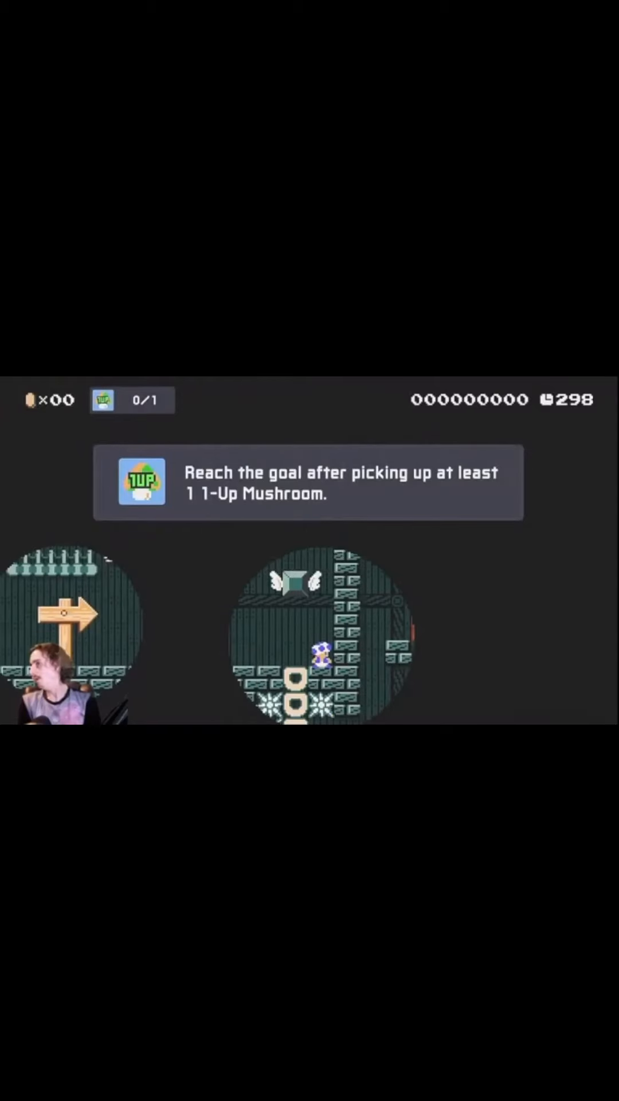